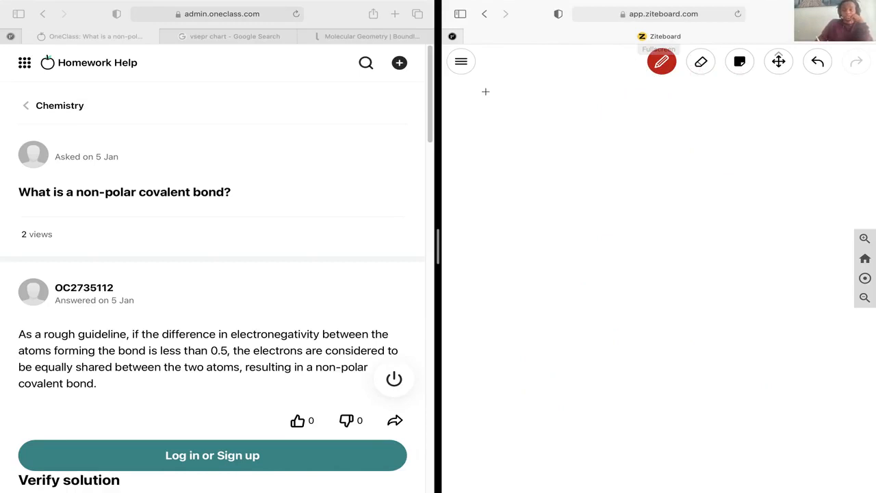
# Write 'covalent bond → sharing e⁻' and list 'non polar' and 'polar' beneath it.
pyautogui.moveTo(479, 100); pyautogui.dragTo(503, 97)
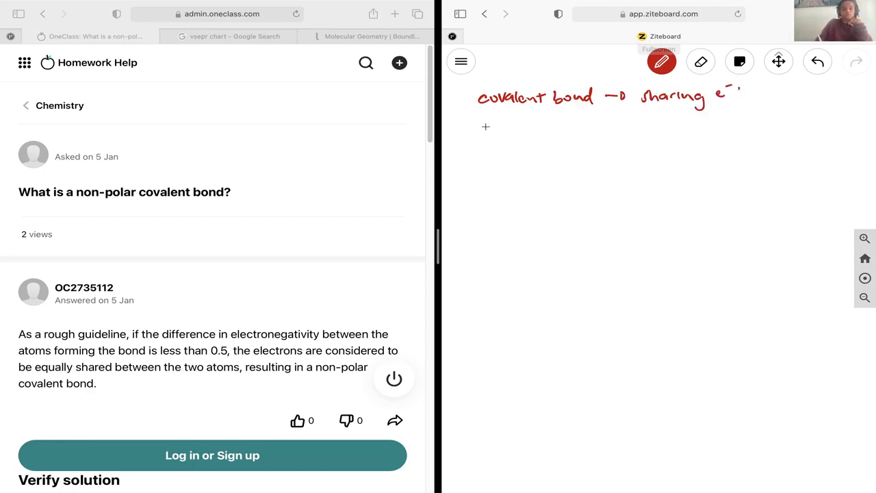
pyautogui.moveTo(479, 132); pyautogui.dragTo(533, 134)
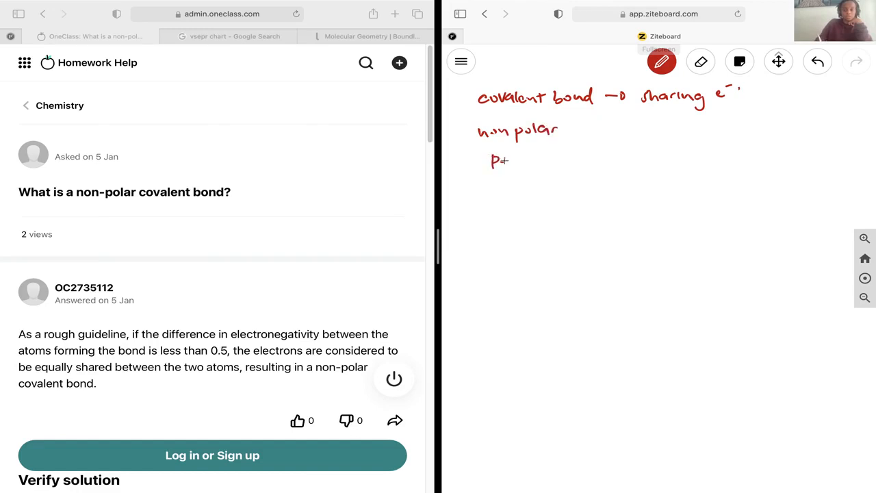
pyautogui.moveTo(489, 165); pyautogui.dragTo(585, 137)
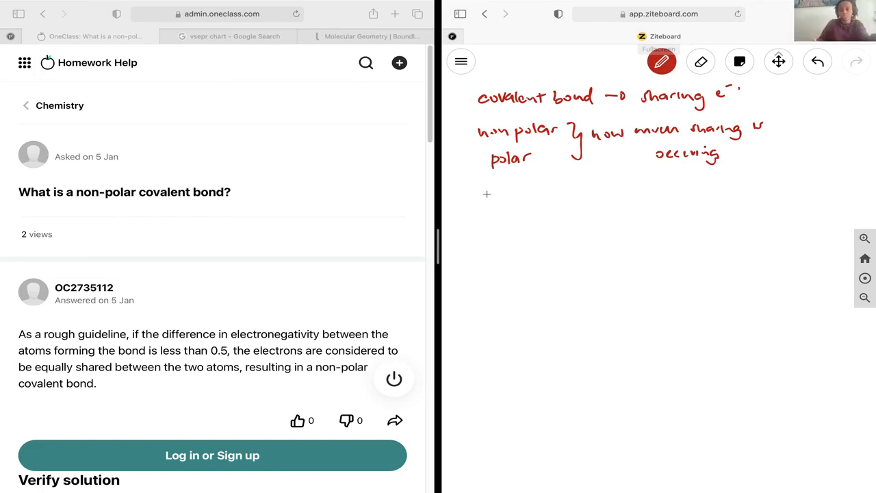
# Write 'non polar – sharing ~ equal' on a new line.
pyautogui.moveTo(479, 201); pyautogui.dragTo(489, 209)
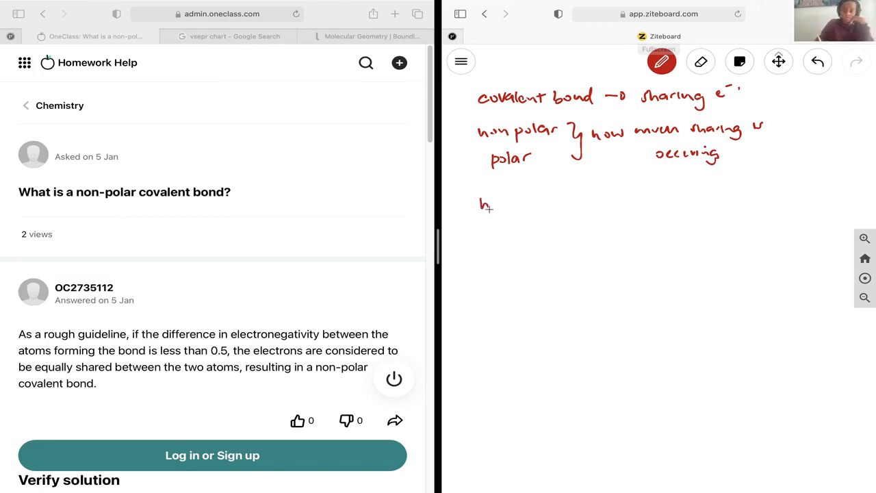
pyautogui.moveTo(479, 205); pyautogui.dragTo(554, 205)
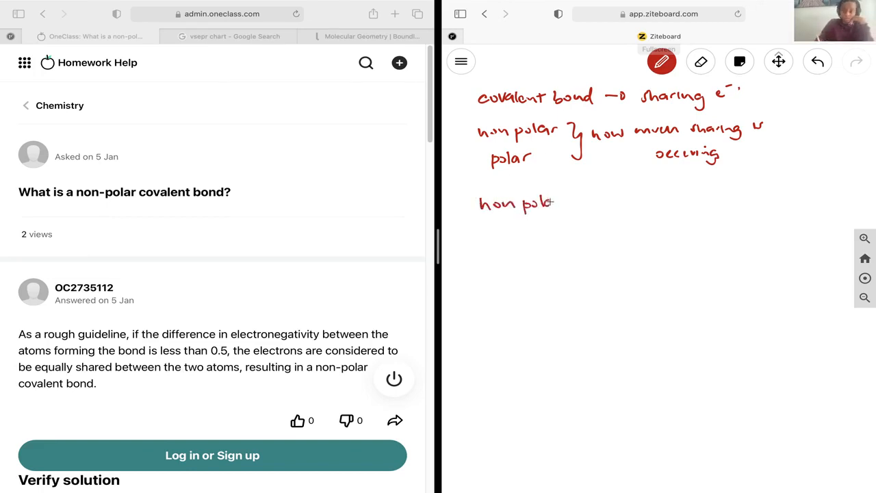
pyautogui.moveTo(561, 200); pyautogui.dragTo(630, 201)
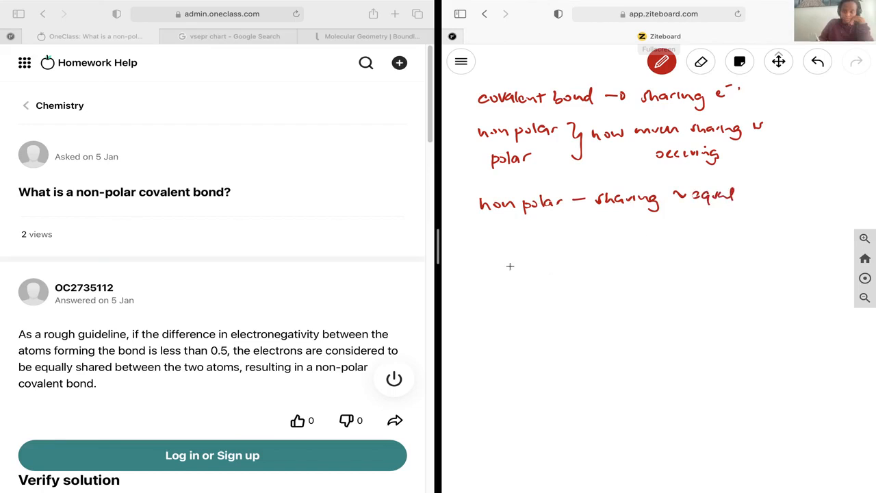
# Write 'polar – sharing ≠ equal' and brace both under 'electronegativity' of bonding atoms.
pyautogui.moveTo(492, 234); pyautogui.dragTo(537, 234)
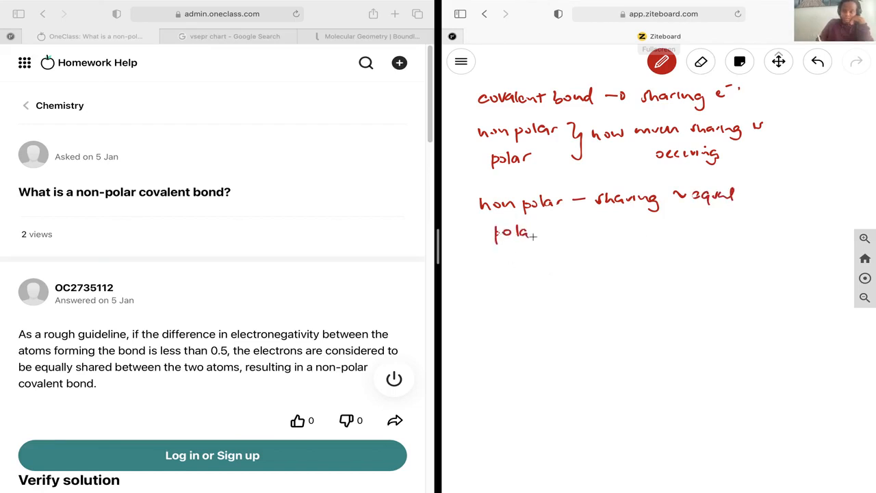
pyautogui.moveTo(540, 233); pyautogui.dragTo(630, 230)
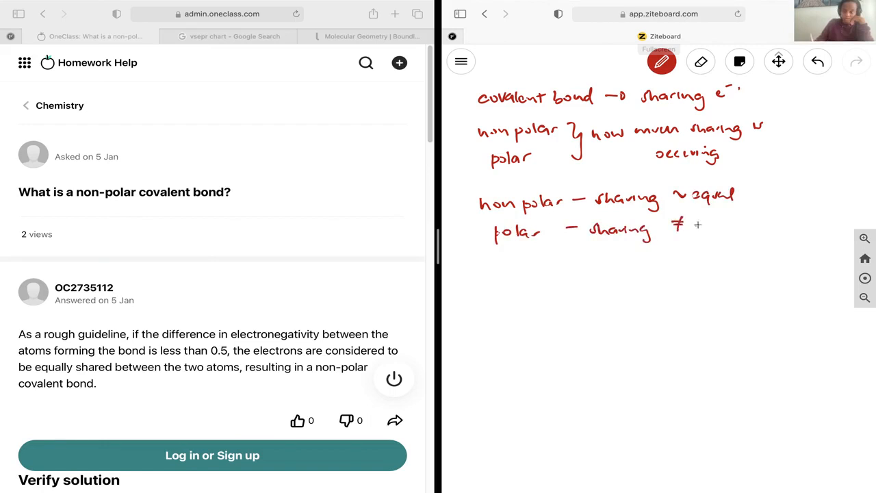
pyautogui.moveTo(674, 223); pyautogui.dragTo(735, 222)
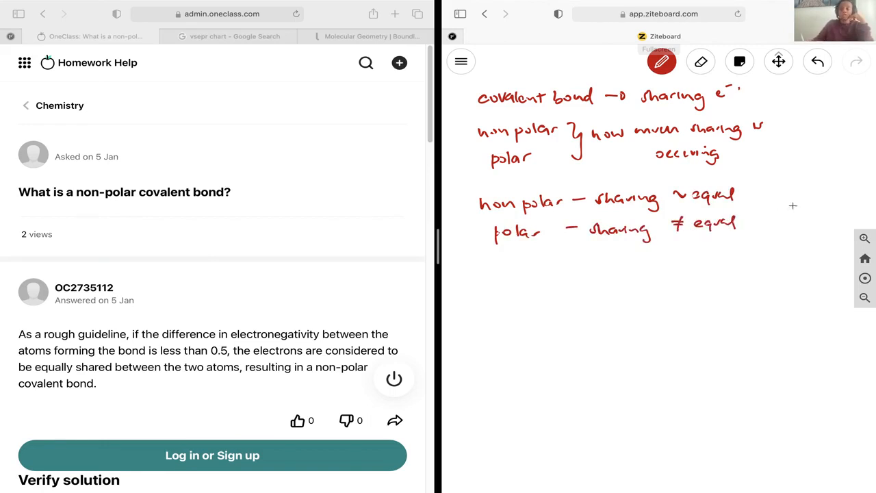
pyautogui.moveTo(755, 215)
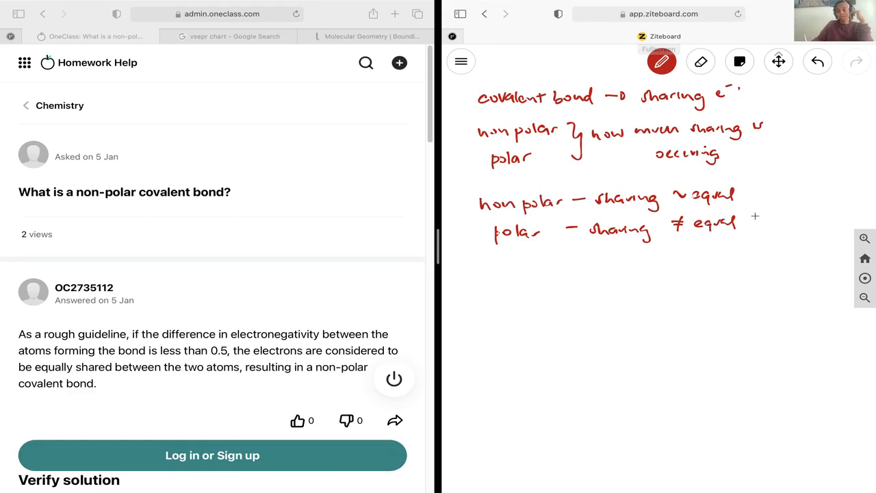
pyautogui.moveTo(756, 194); pyautogui.dragTo(756, 219)
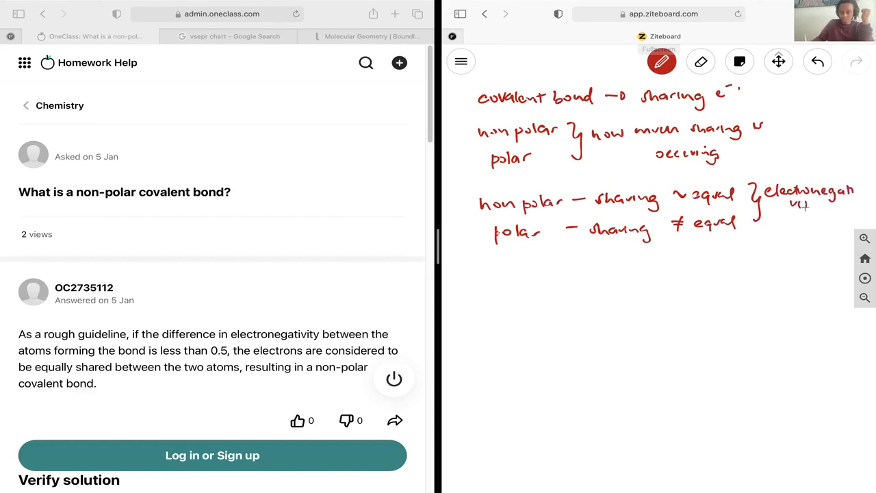
pyautogui.moveTo(784, 213); pyautogui.dragTo(814, 222)
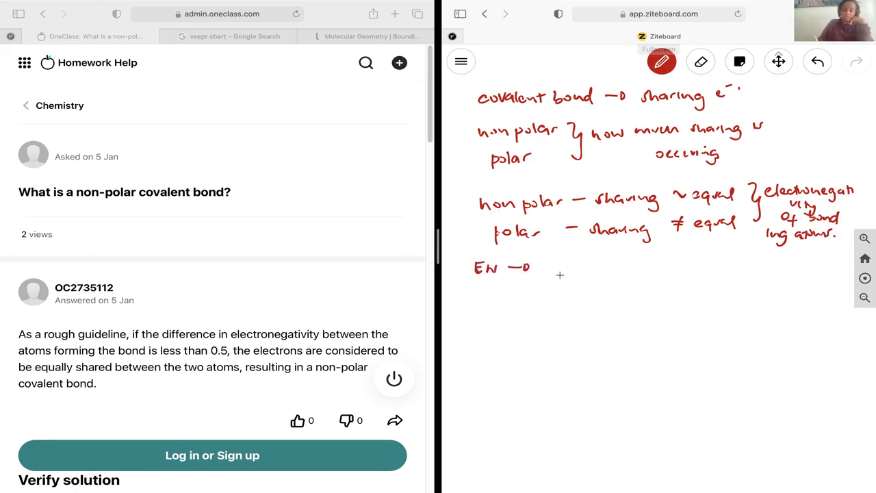
# Write 'EN → tendency of an atom to attract e⁻' and begin the O=O example.
pyautogui.moveTo(537, 267); pyautogui.dragTo(574, 268)
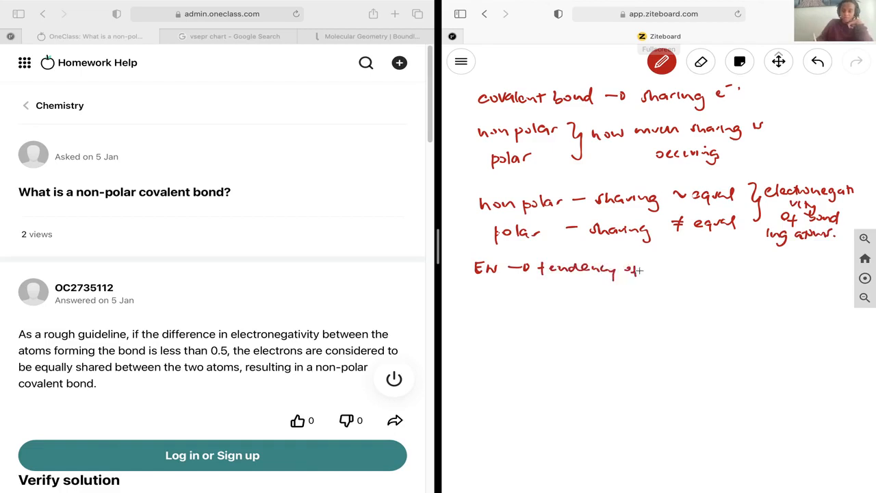
pyautogui.moveTo(643, 267); pyautogui.dragTo(698, 270)
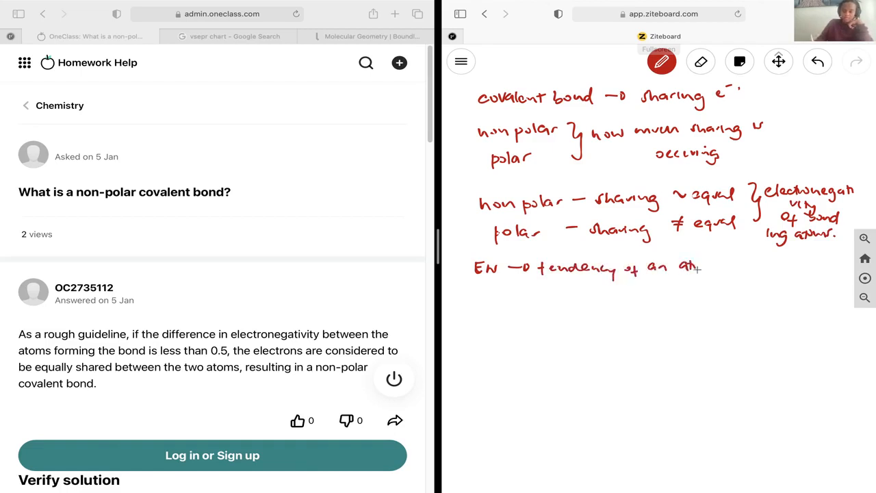
pyautogui.moveTo(691, 267); pyautogui.dragTo(746, 267)
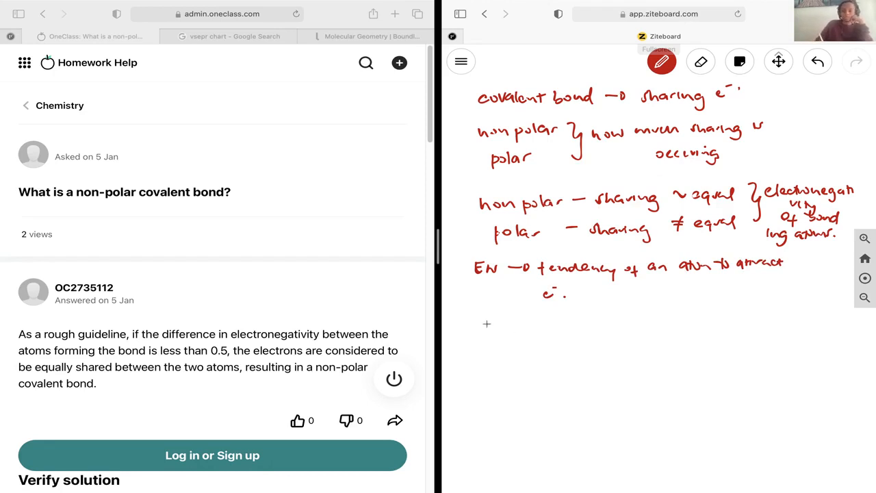
pyautogui.moveTo(493, 335); pyautogui.dragTo(557, 336)
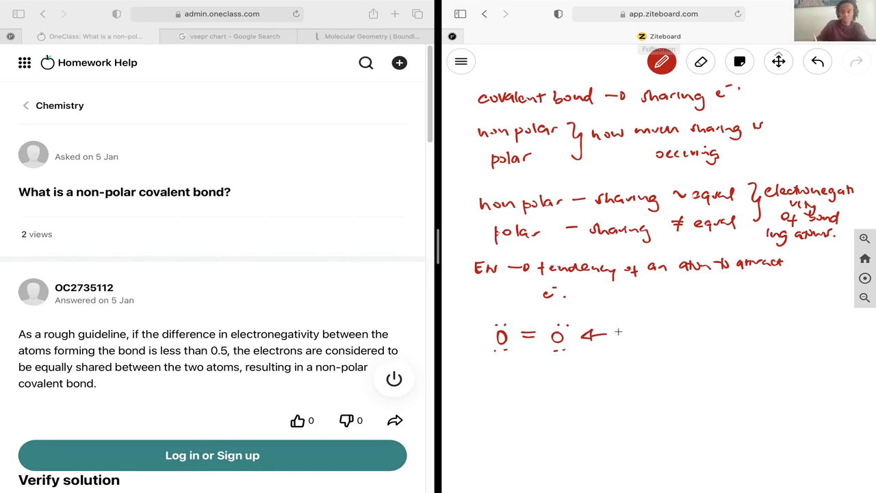
# Draw H–O–H with lone pairs, add δ− and δ+ charges, and label it 'polar bond'.
pyautogui.moveTo(612, 335); pyautogui.dragTo(674, 335)
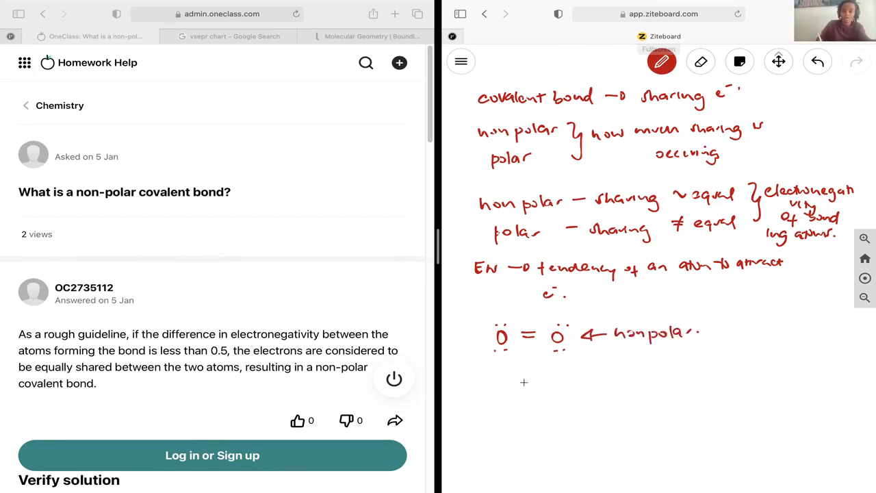
pyautogui.moveTo(520, 386); pyautogui.dragTo(554, 383)
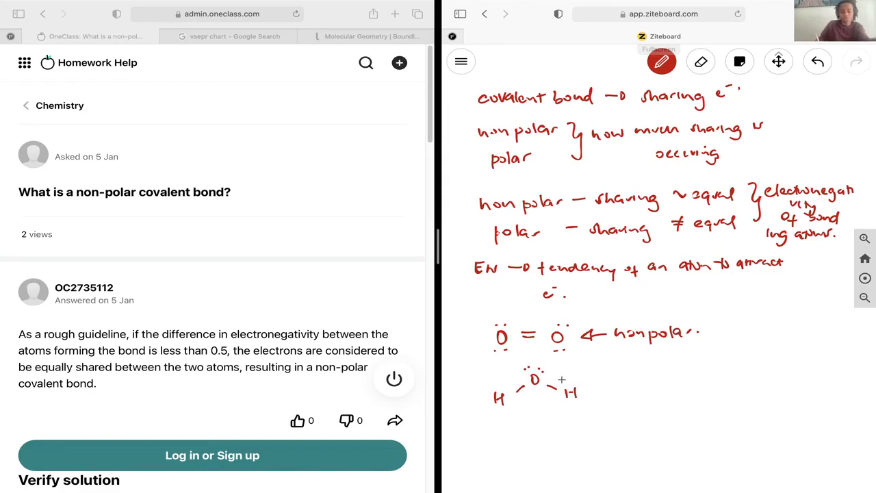
pyautogui.moveTo(595, 376)
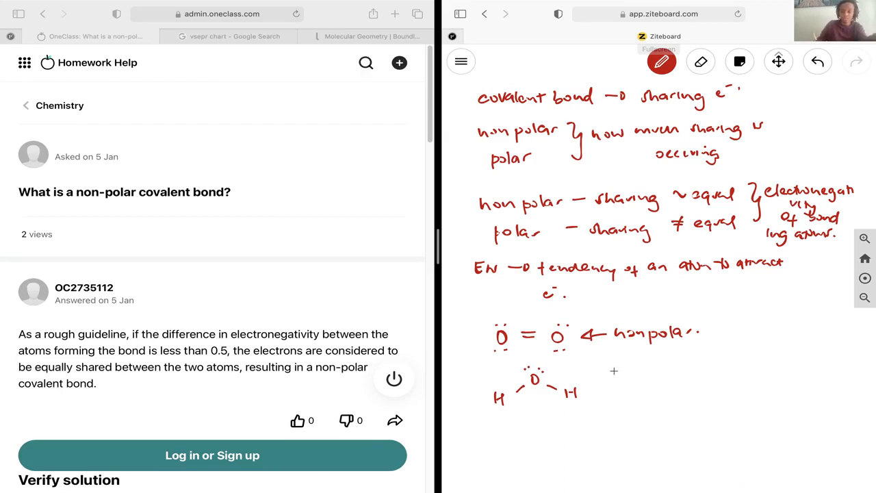
pyautogui.moveTo(587, 380); pyautogui.dragTo(614, 375)
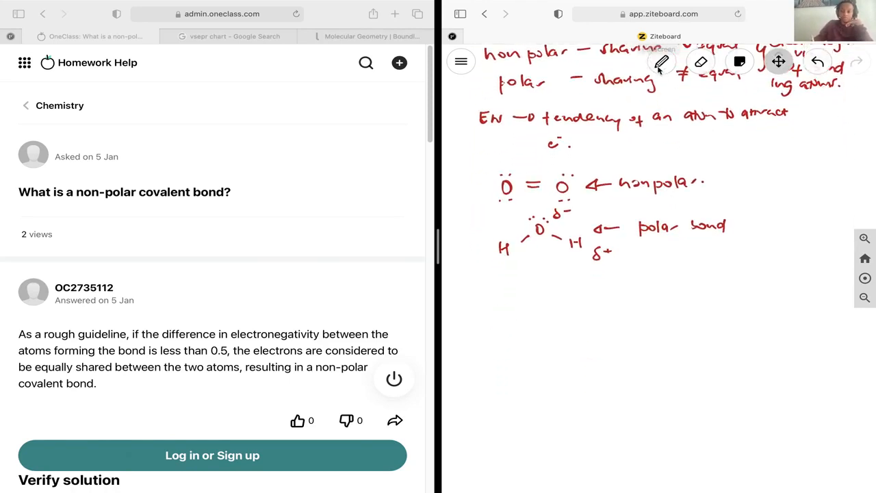
# Write 'ΔEN > 1.7 – Ionic bond' with the pen.
pyautogui.click(661, 62)
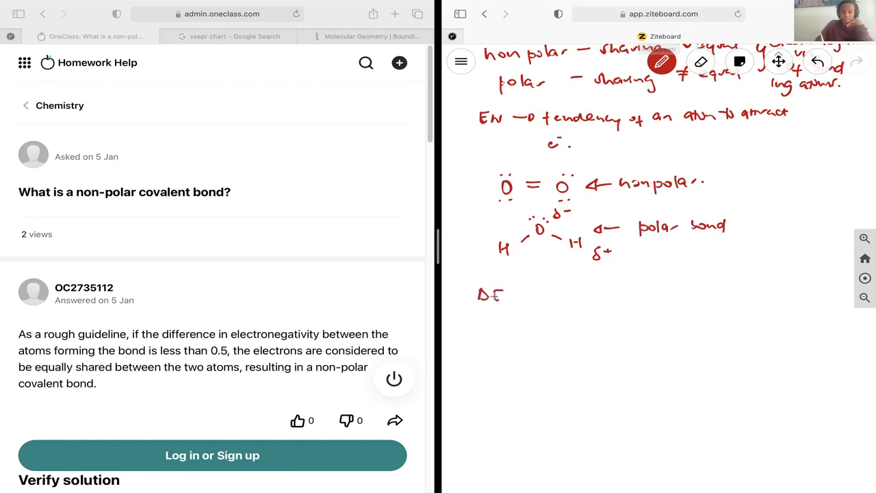
pyautogui.moveTo(500, 294); pyautogui.dragTo(554, 294)
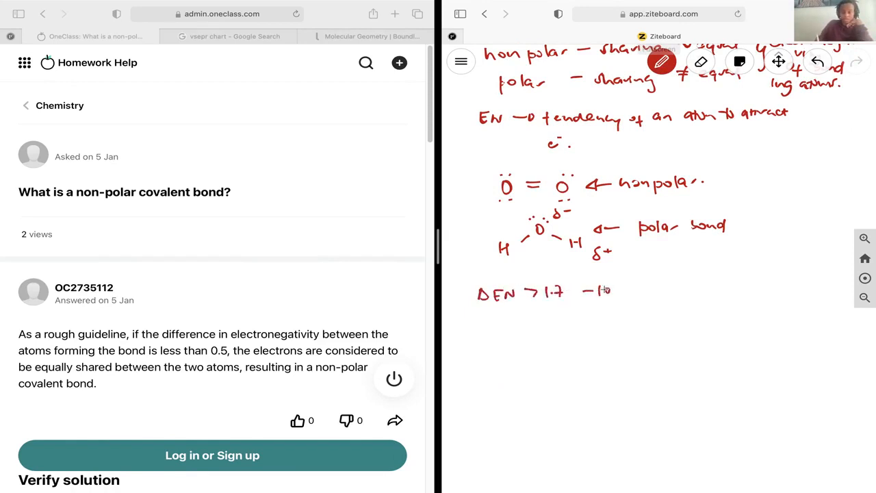
pyautogui.write('Ionic bo')
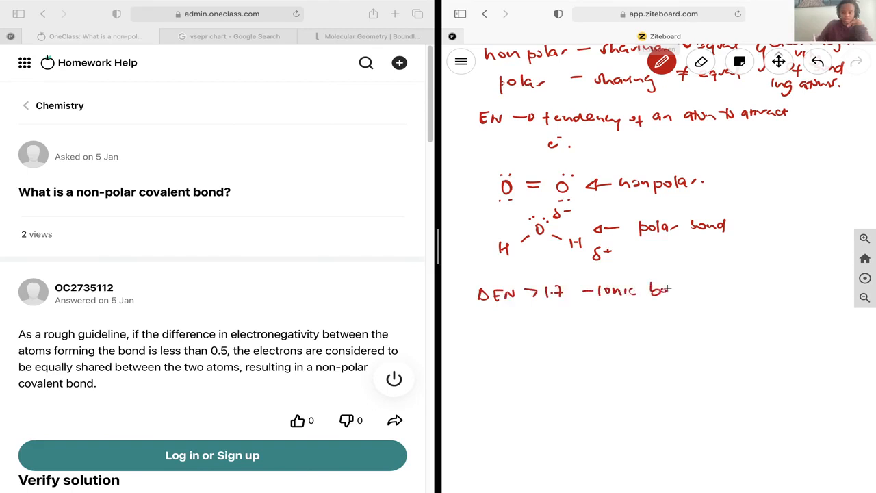
pyautogui.moveTo(660, 289); pyautogui.dragTo(684, 289)
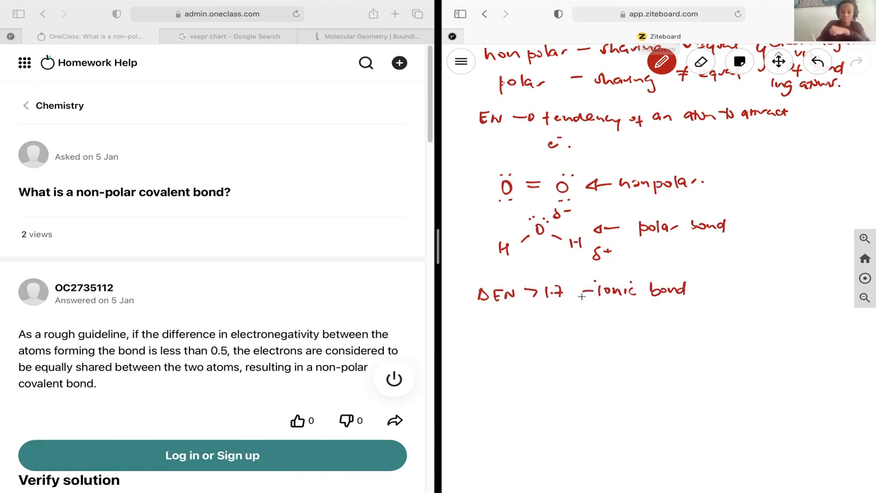
pyautogui.moveTo(590, 305)
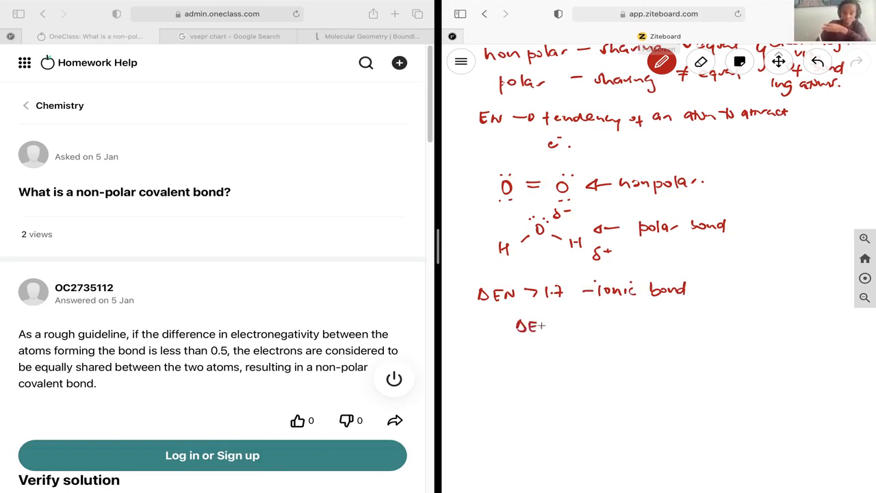
# Write '0.4 < ΔEN < 1.7 – polar covalent bond' on the next line.
pyautogui.moveTo(516, 325); pyautogui.dragTo(602, 325)
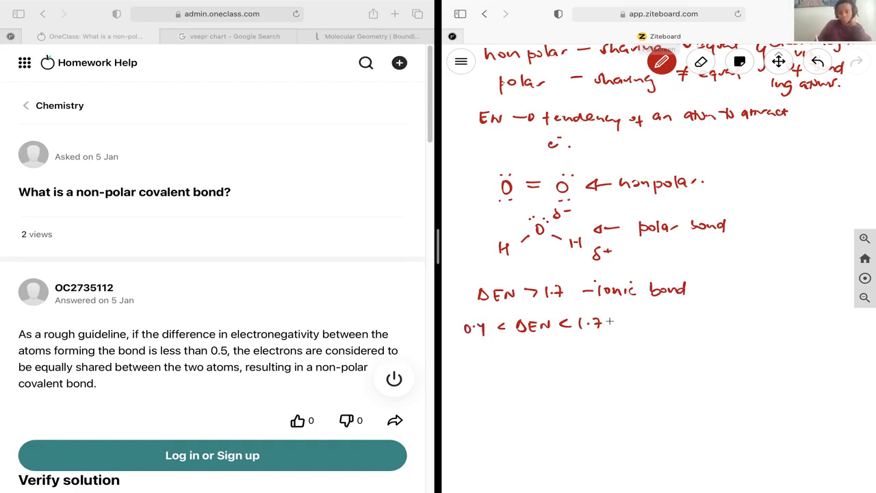
pyautogui.moveTo(613, 320); pyautogui.dragTo(667, 316)
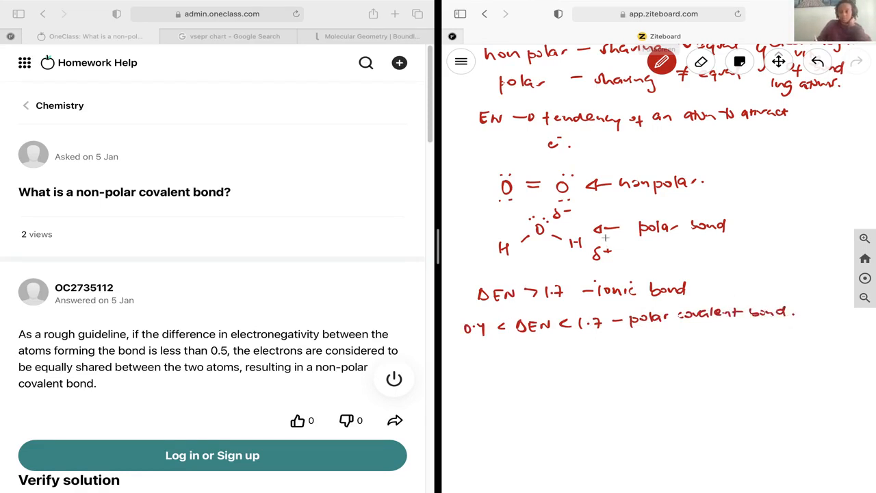
pyautogui.moveTo(495, 354)
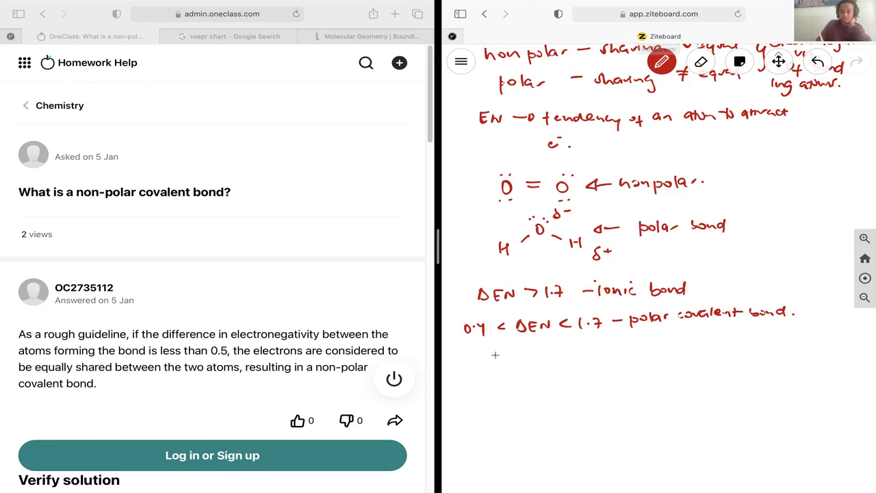
# Write 'ΔEN < 0.4 – non polar covalent bond' below the other thresholds.
pyautogui.moveTo(492, 352); pyautogui.dragTo(530, 352)
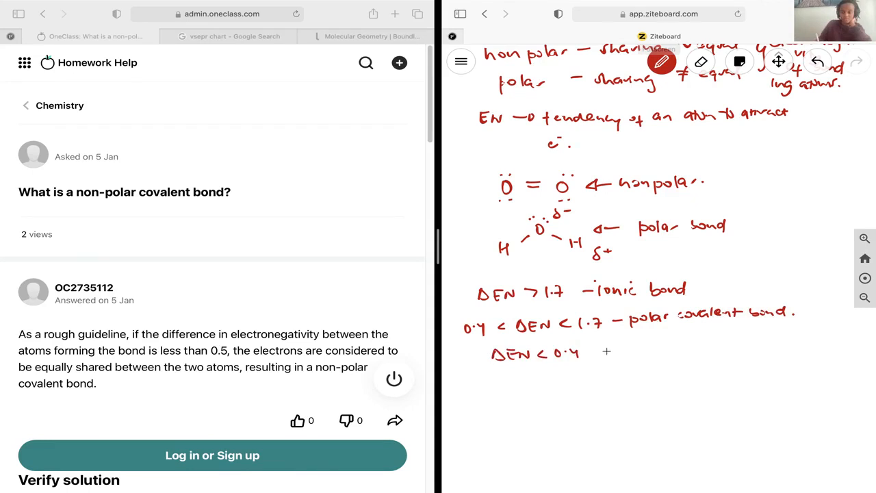
pyautogui.moveTo(602, 350); pyautogui.dragTo(674, 350)
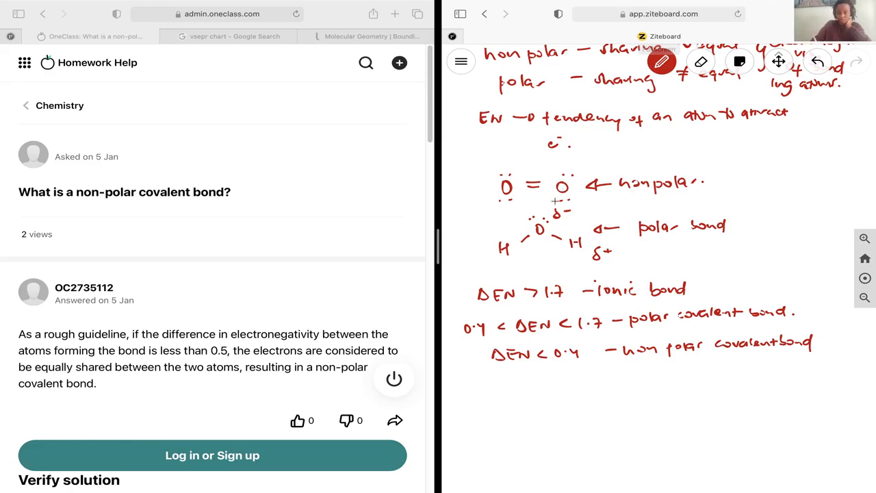
pyautogui.moveTo(578, 278)
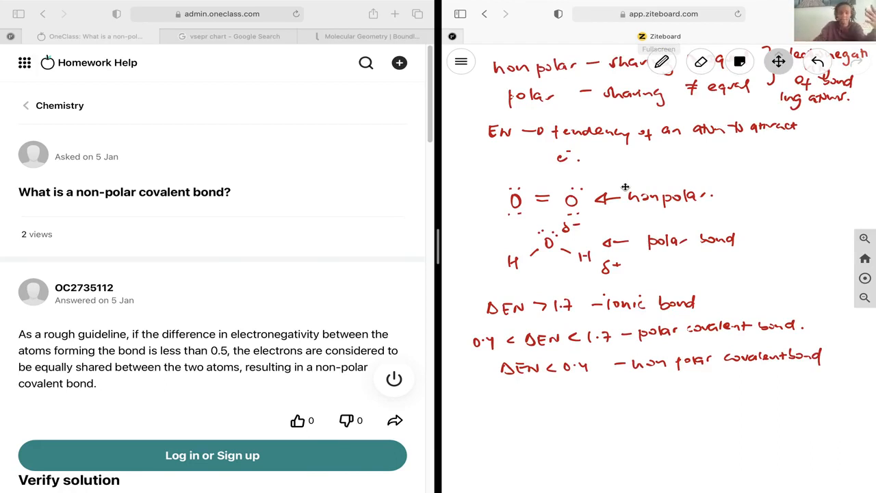
pyautogui.scroll(-3)
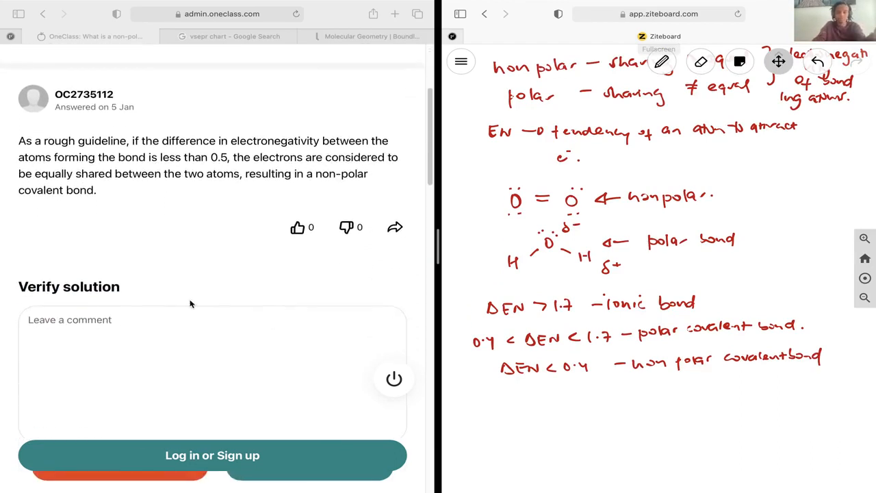